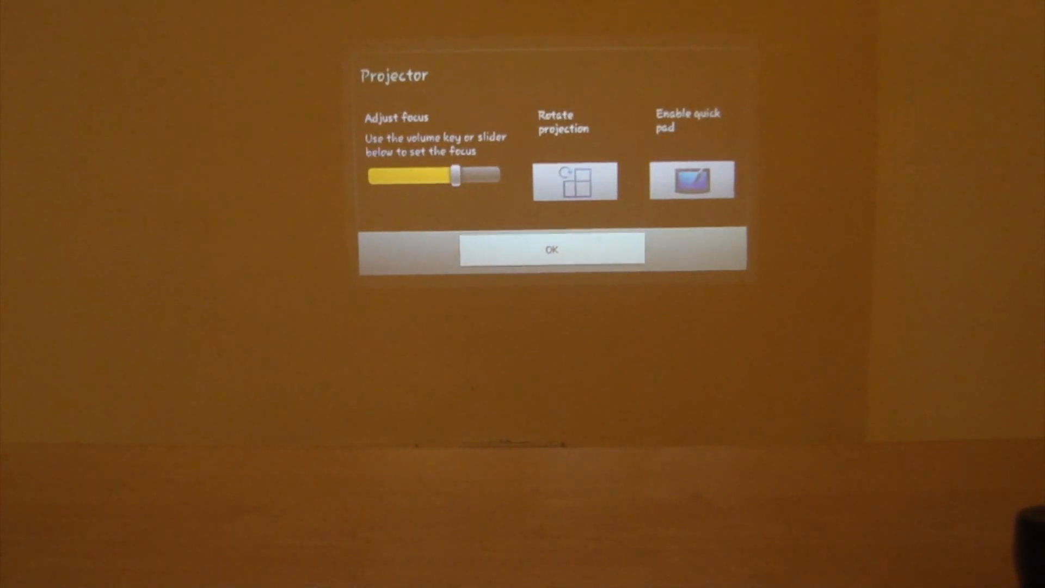
Step: Confirm the adjusted focus with OK, closing the Projector dialog back to the hideout
left_click(551, 251)
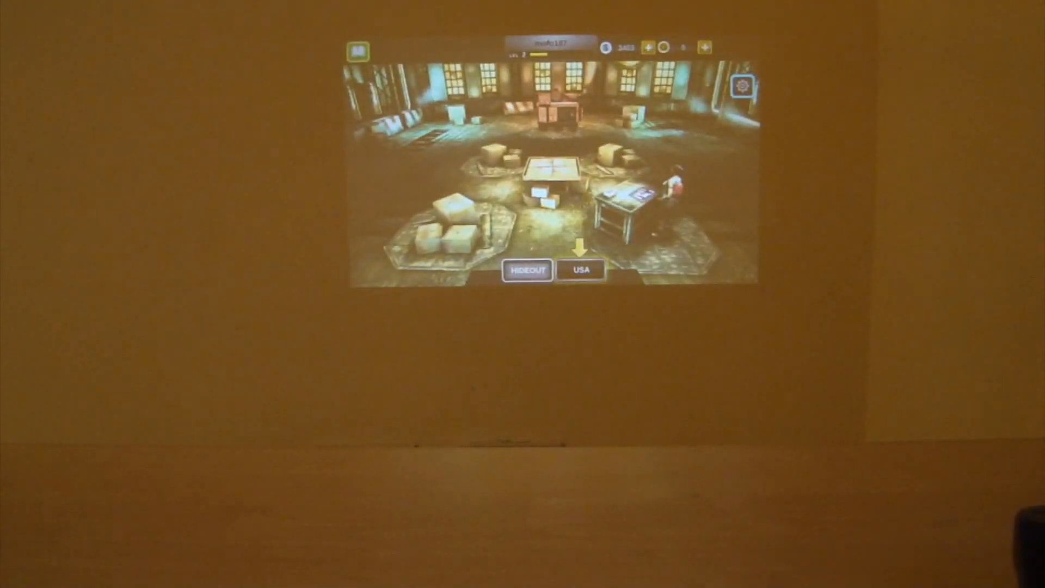
Step: Start the marked mission from the USA map via its details and Play
left_click(581, 270)
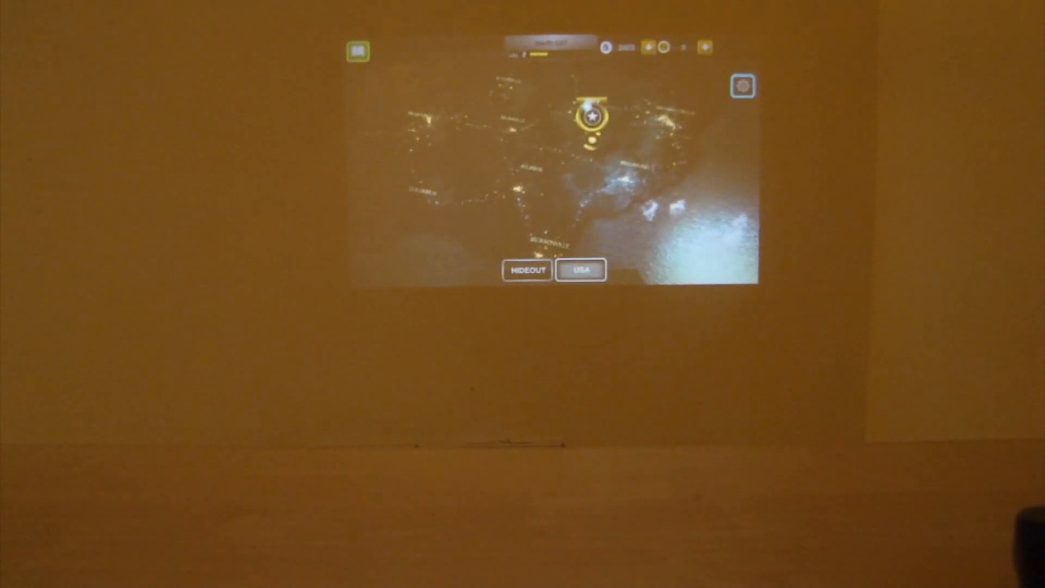
left_click(591, 117)
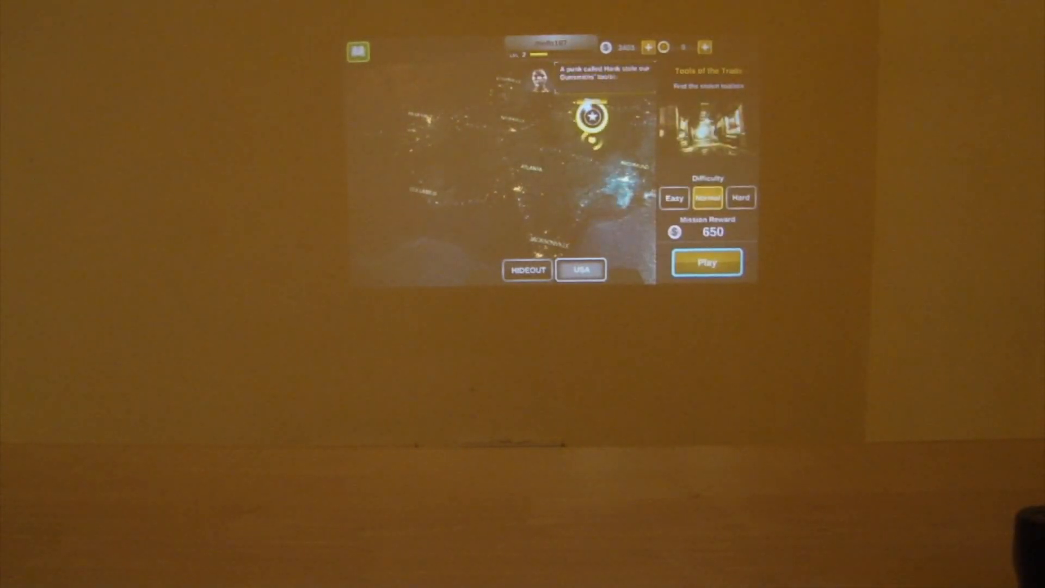
left_click(706, 261)
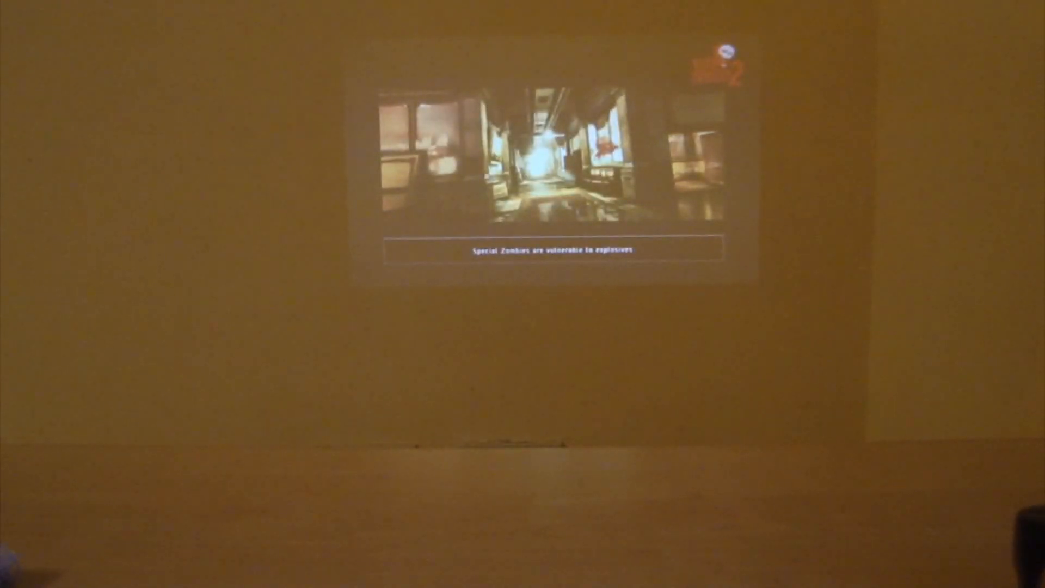